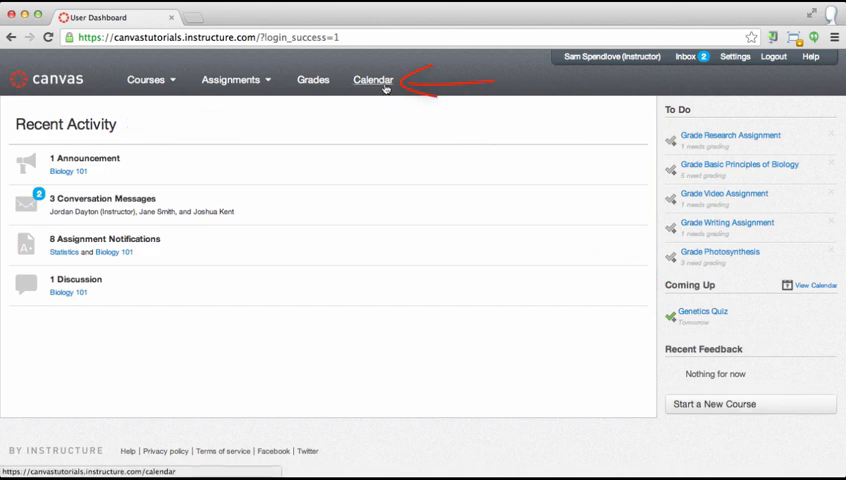
Step: Open the Canvas Calendar from the dashboard's top navigation to view October 2013
left_click(373, 79)
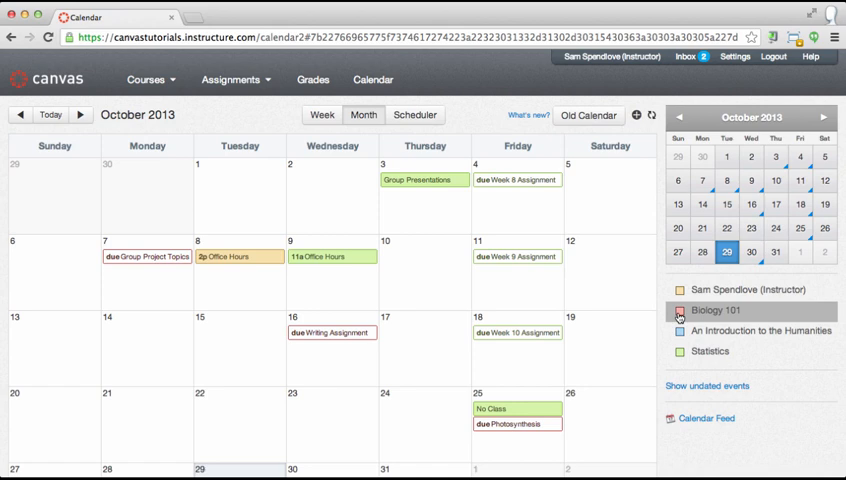
left_click(679, 310)
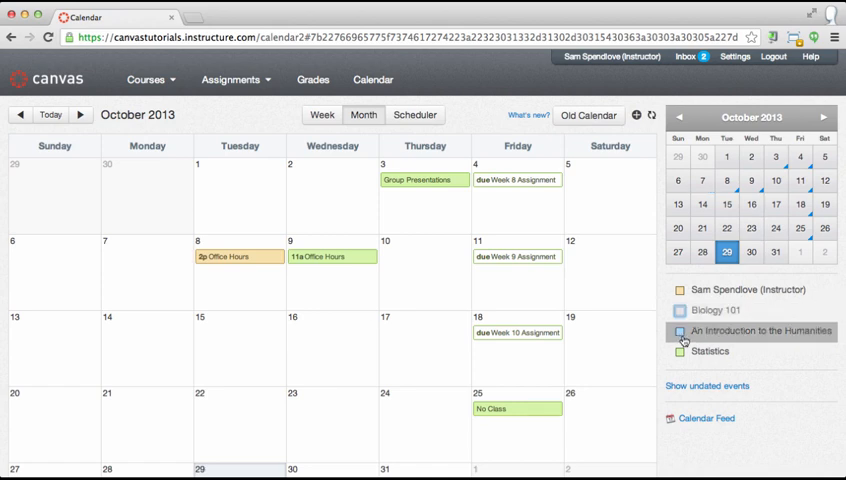
left_click(680, 332)
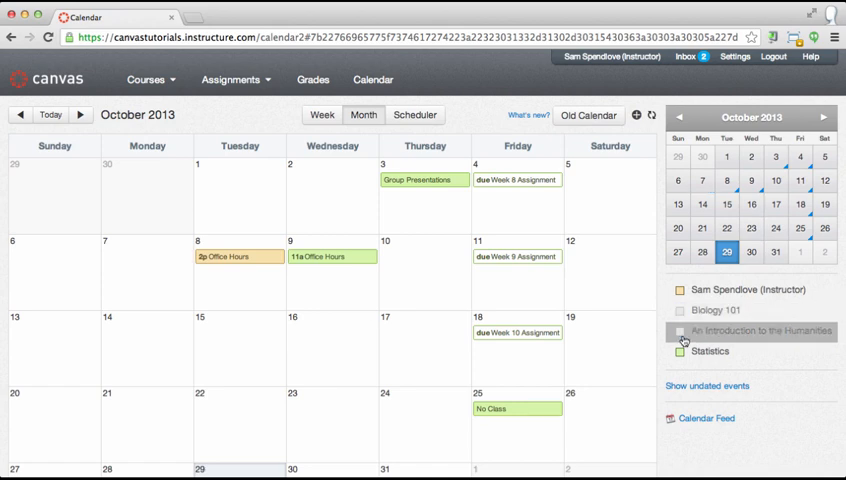
left_click(680, 311)
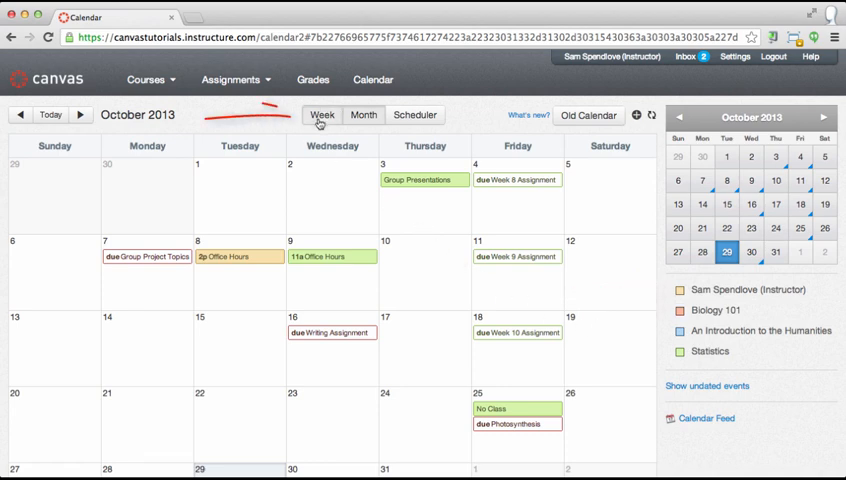
Step: Cycle the calendar through Week, Month and Scheduler views, ending on the October 2013 month
left_click(322, 114)
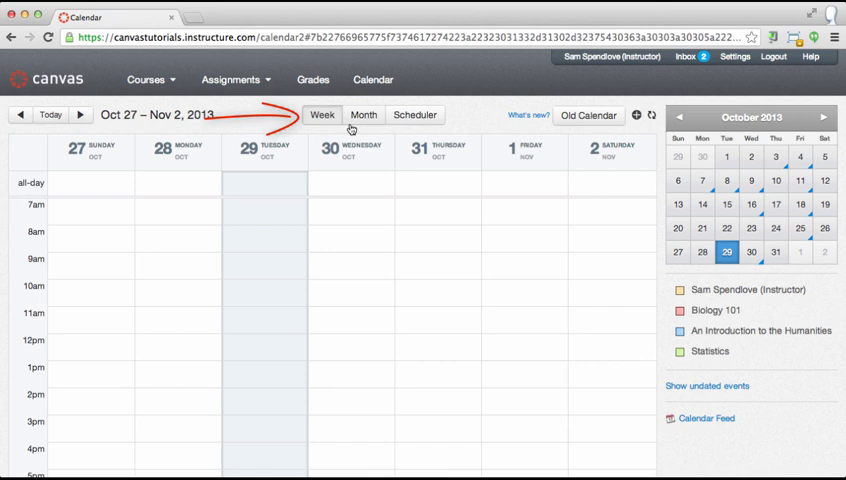
left_click(364, 114)
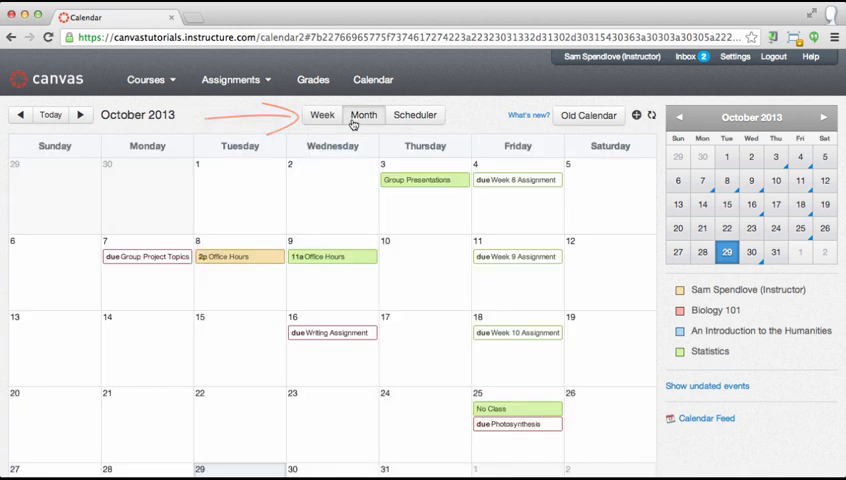
left_click(415, 114)
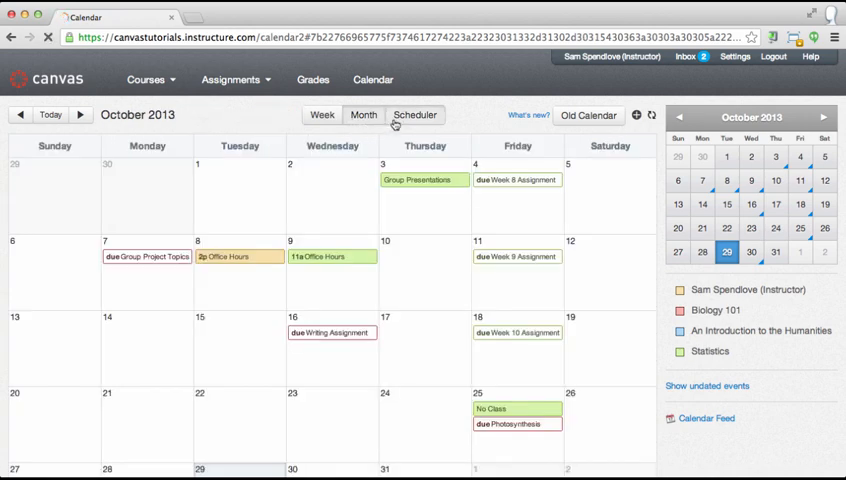
left_click(414, 114)
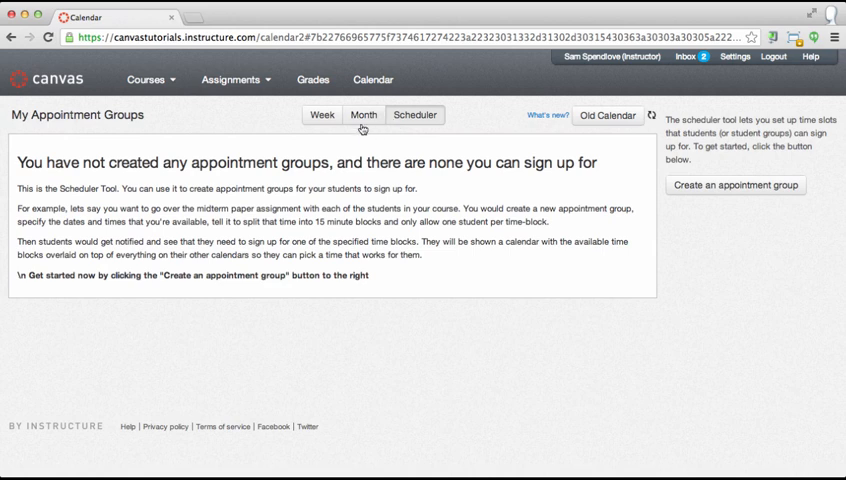
left_click(363, 114)
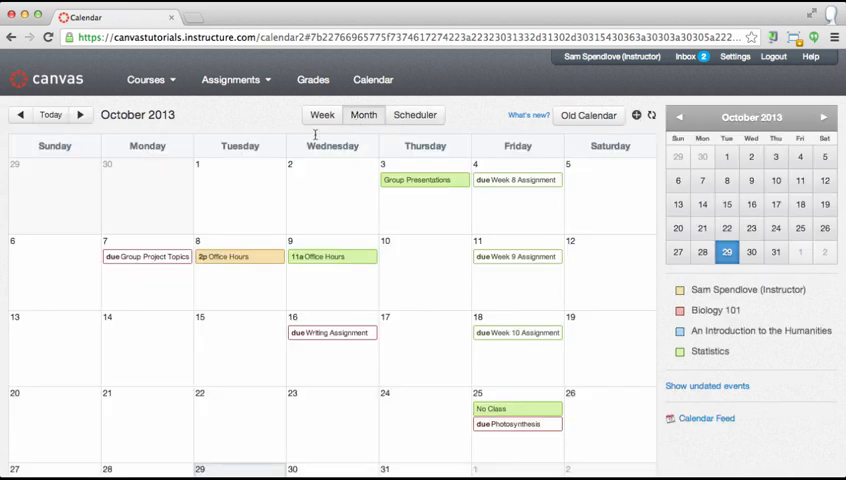
left_click(18, 114)
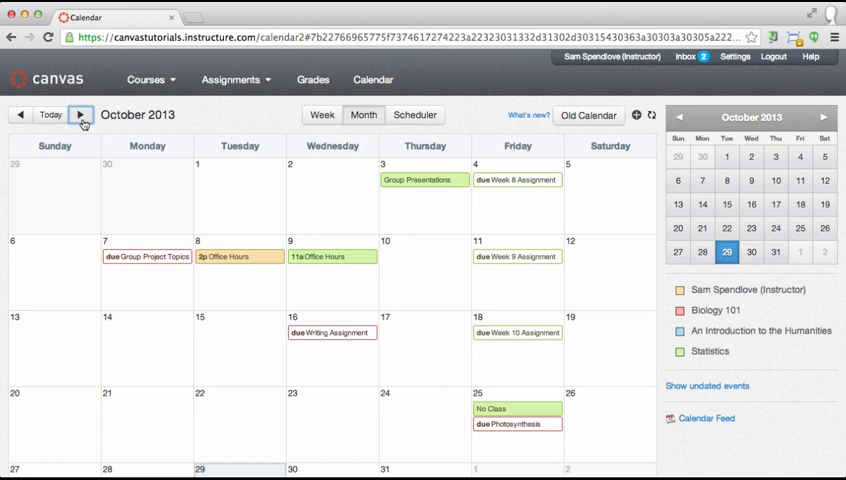
mouse_move(132, 183)
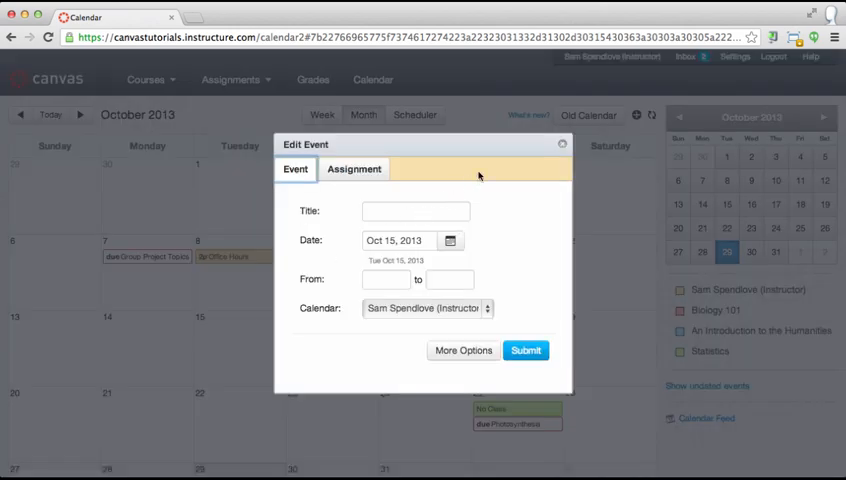
Step: Close the October 15 event form and start a new item as a Biology 101 assignment
left_click(562, 144)
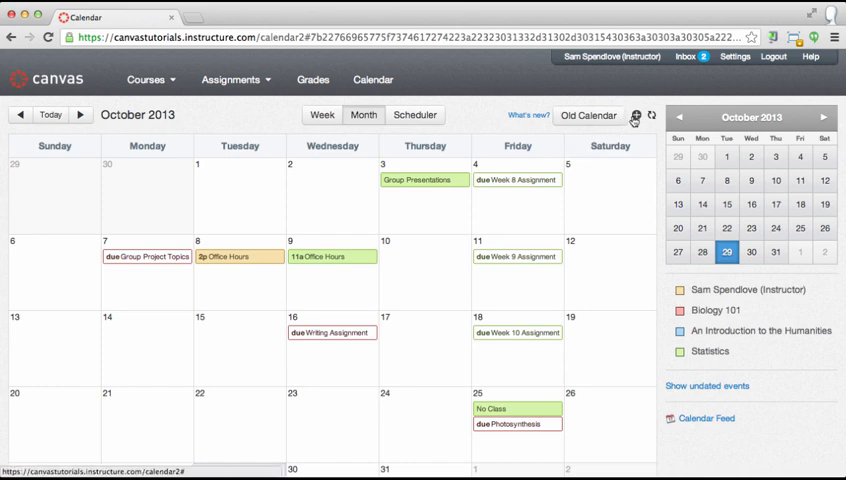
left_click(636, 116)
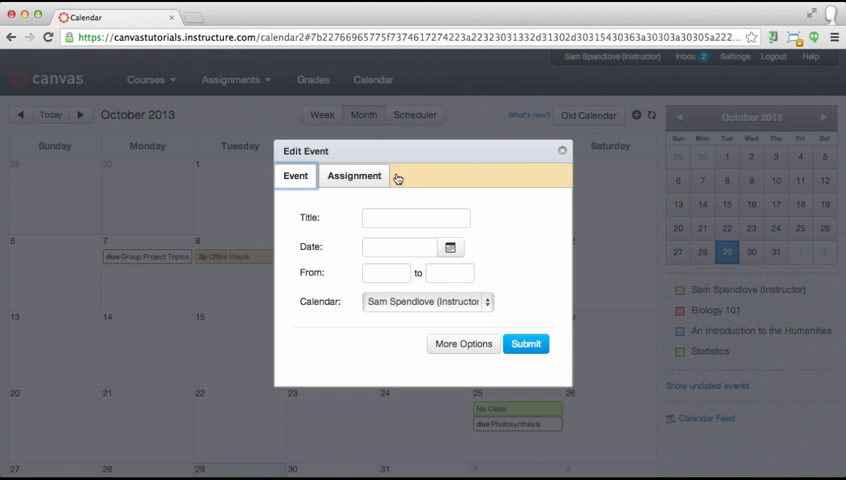
left_click(354, 176)
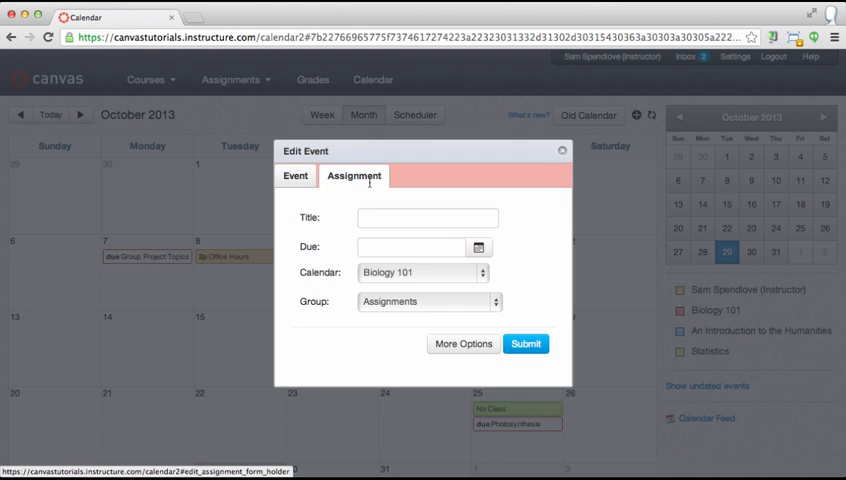
Step: Title the assignment 'Research Project' and set its due date to October 14, 2013
left_click(428, 217)
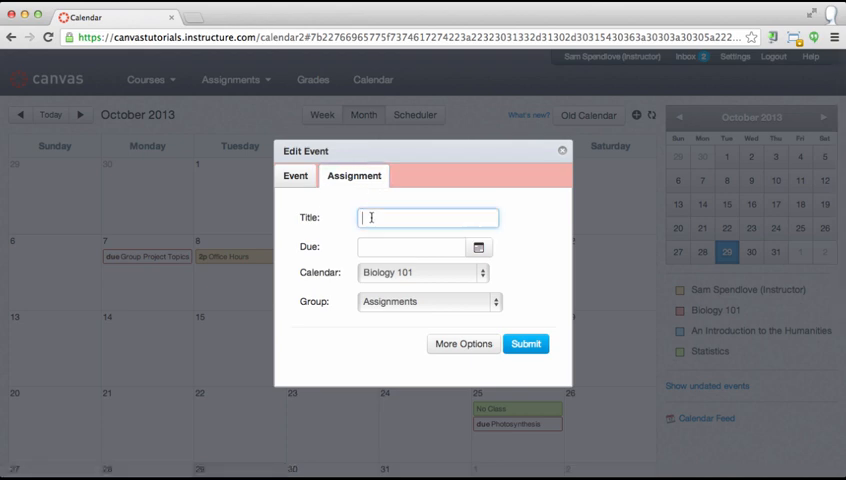
type("Research")
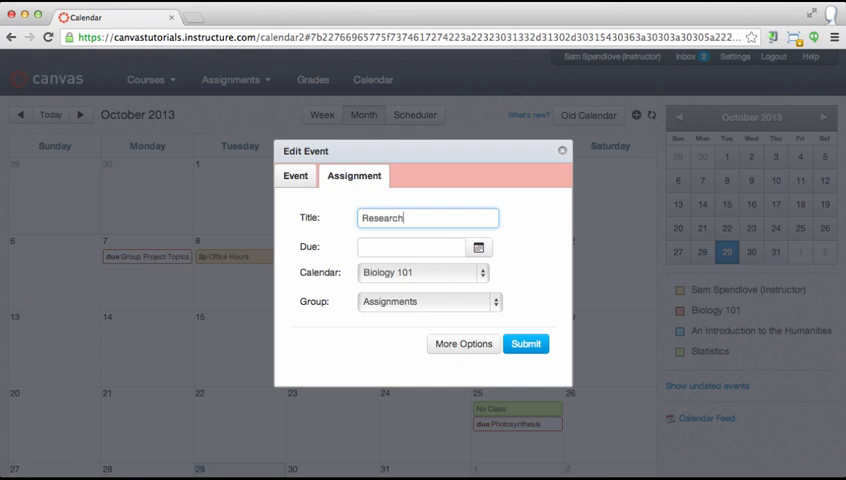
type("Project")
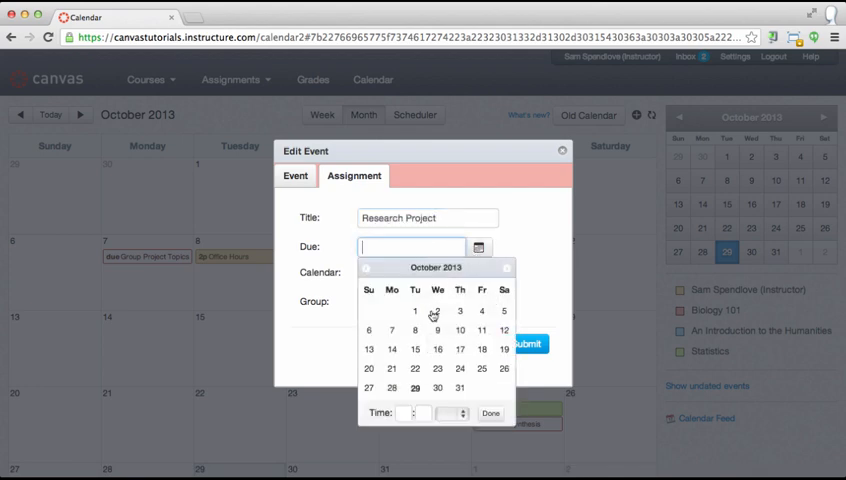
left_click(392, 348)
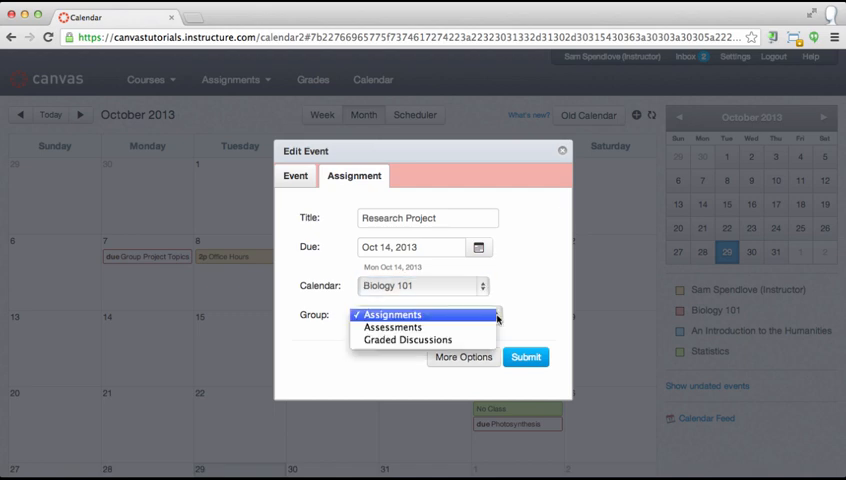
mouse_move(490, 318)
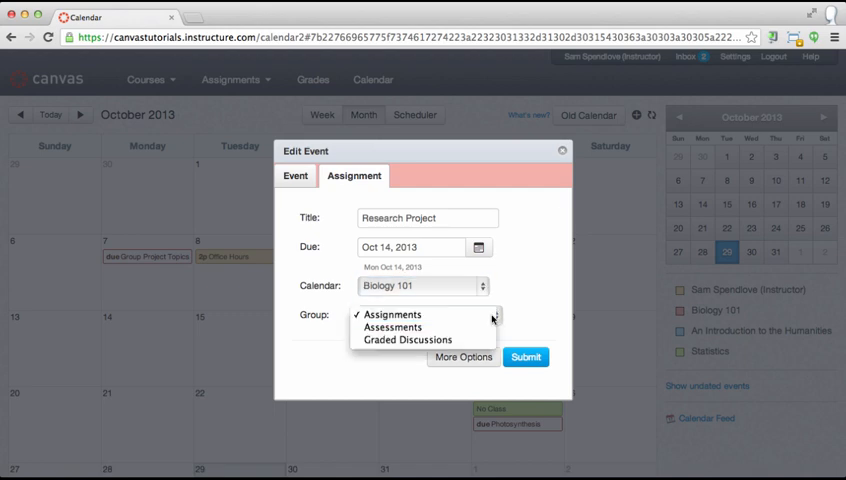
Step: Keep Assignments as the group and open the full assignment editor in a new tab
left_click(392, 314)
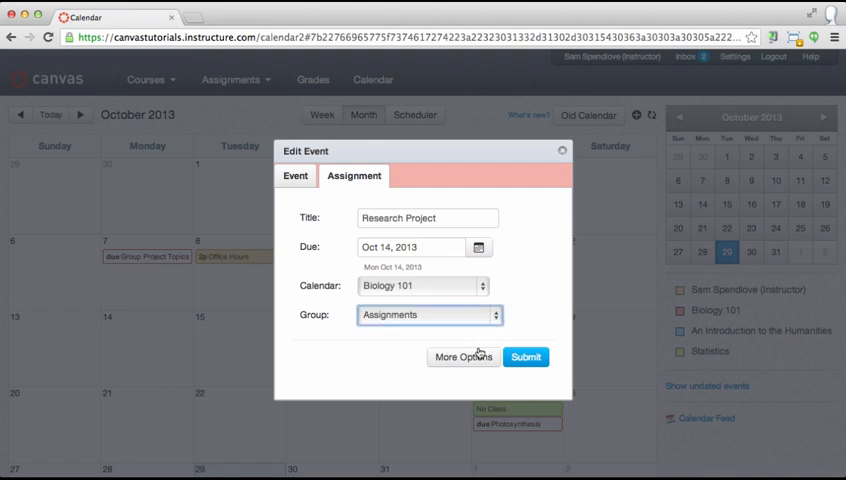
right_click(463, 357)
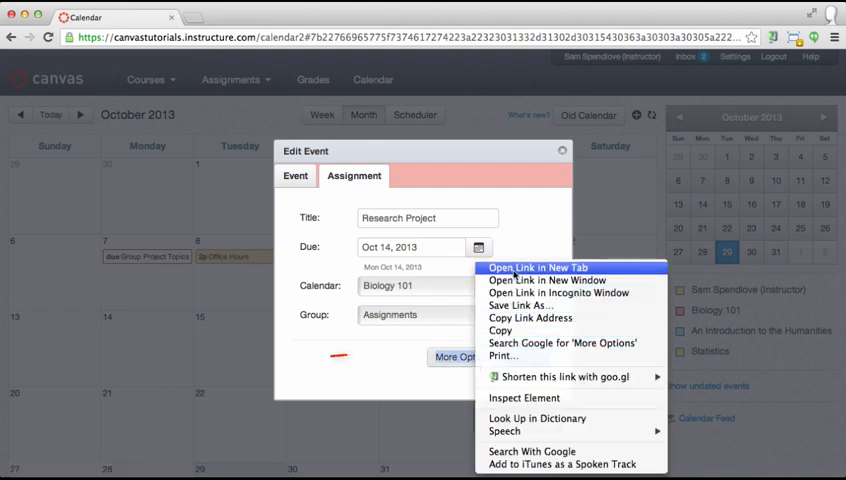
left_click(532, 268)
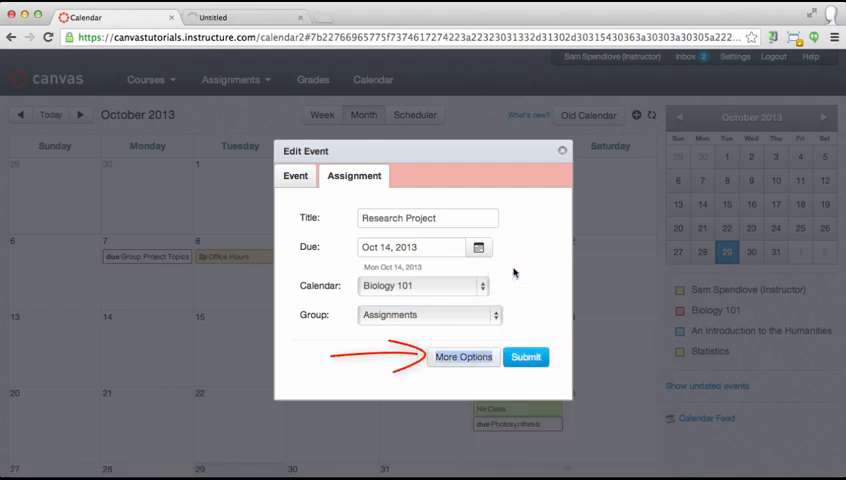
left_click(462, 357)
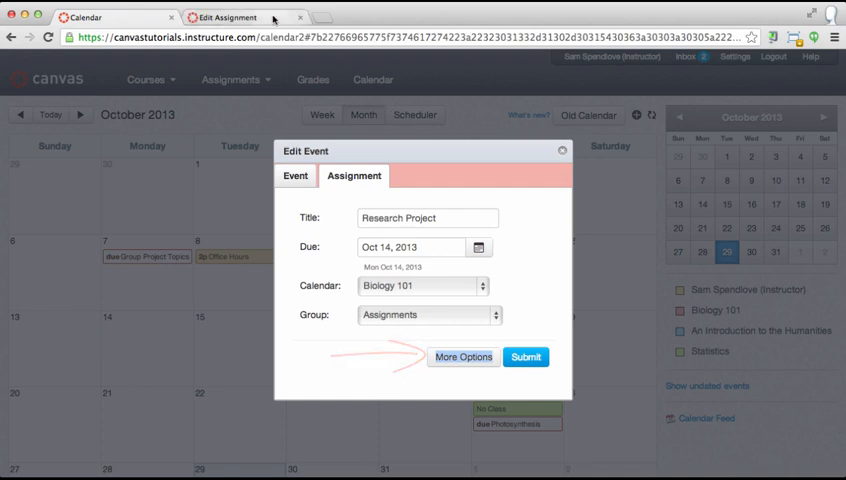
left_click(463, 357)
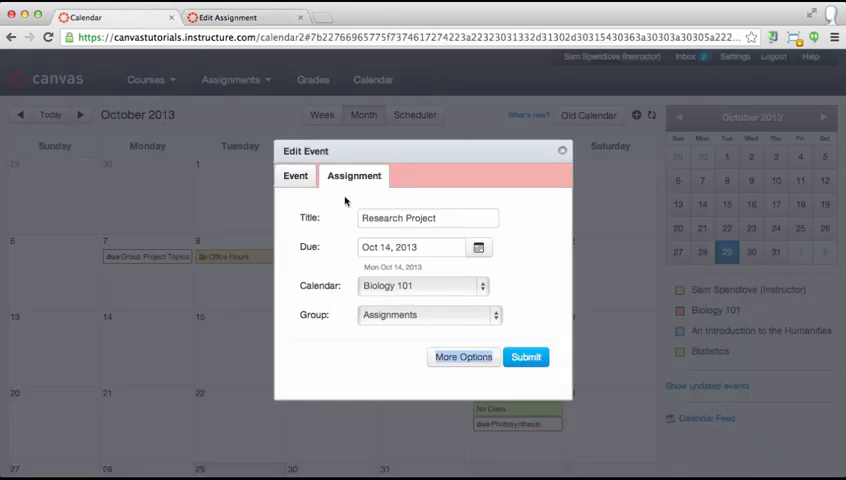
left_click(525, 357)
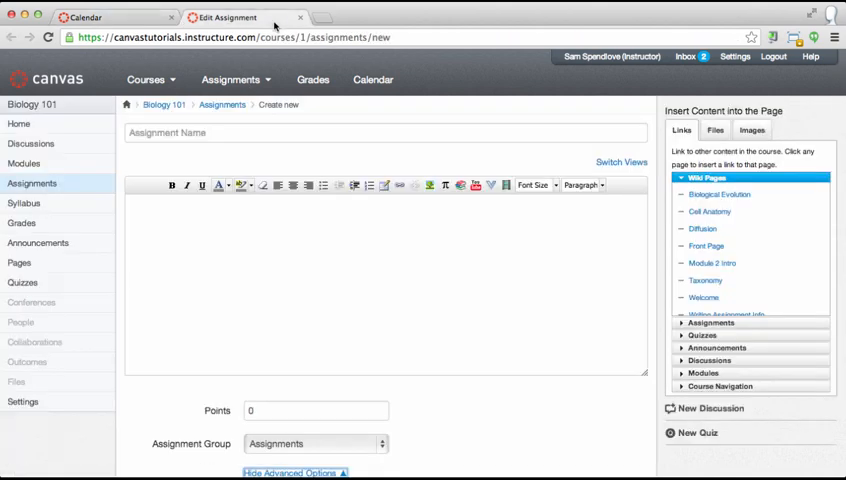
Step: Return to the calendar's Edit Event form to submit Research Project due October 14
left_click(32, 183)
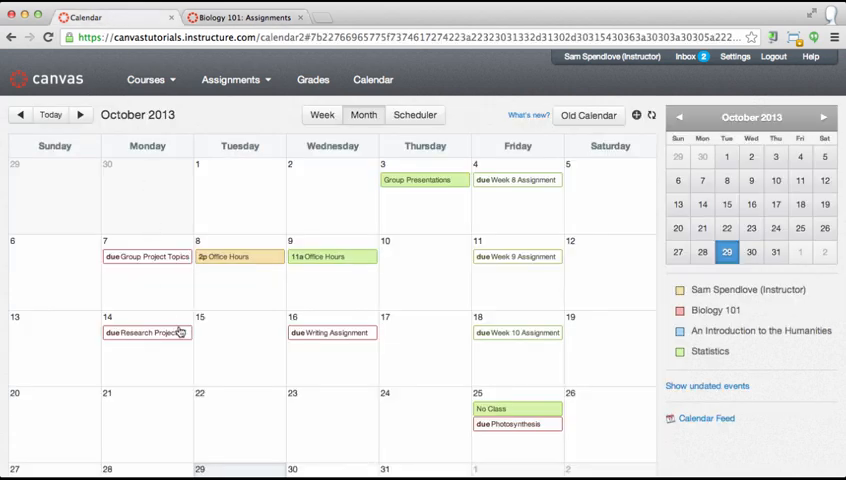
Step: Copy the Canvas calendar feed link and subscribe to it in Google Calendar by URL
scroll("down", 3)
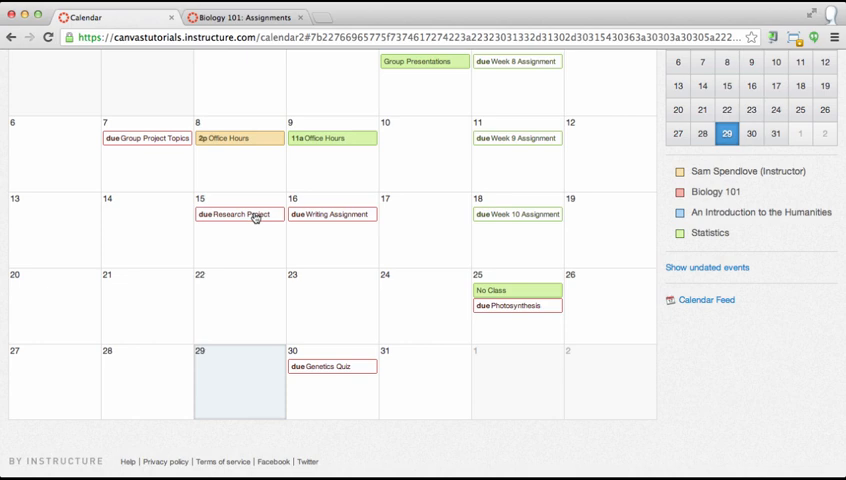
left_click(243, 214)
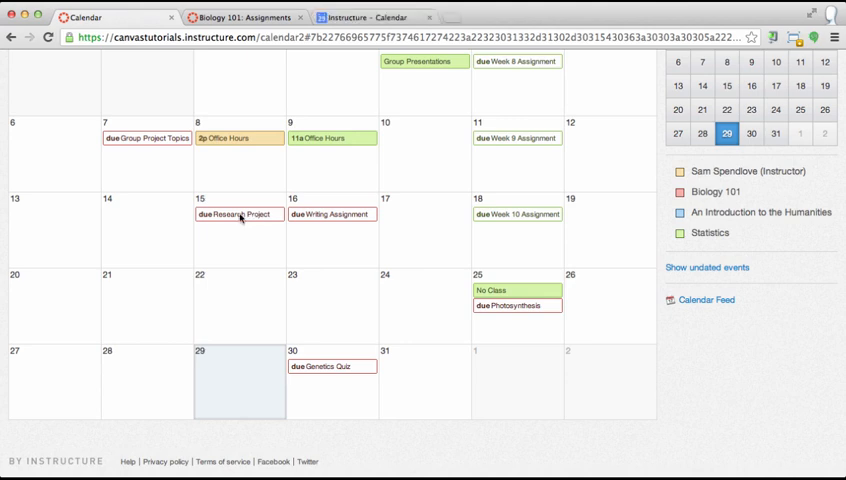
left_click(707, 300)
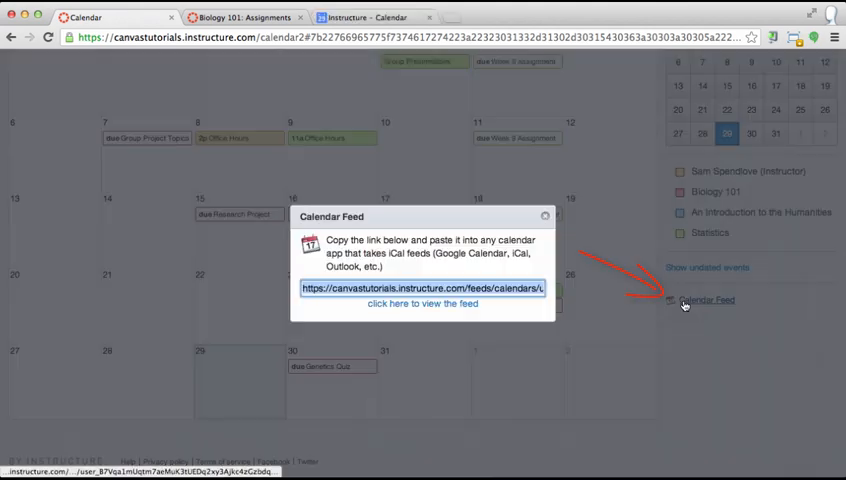
right_click(422, 288)
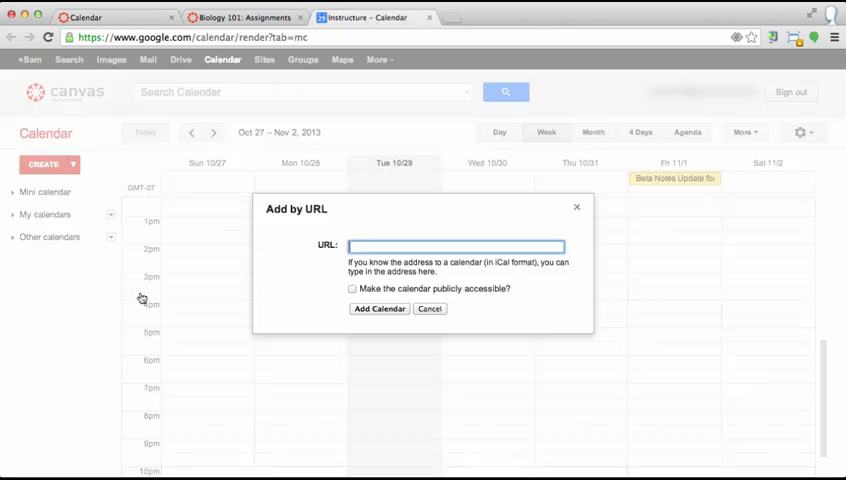
type("37Vqa1mUqtm7aeMuK3tUEDq2xy3Ajkc4zGzbdqO4.ics")
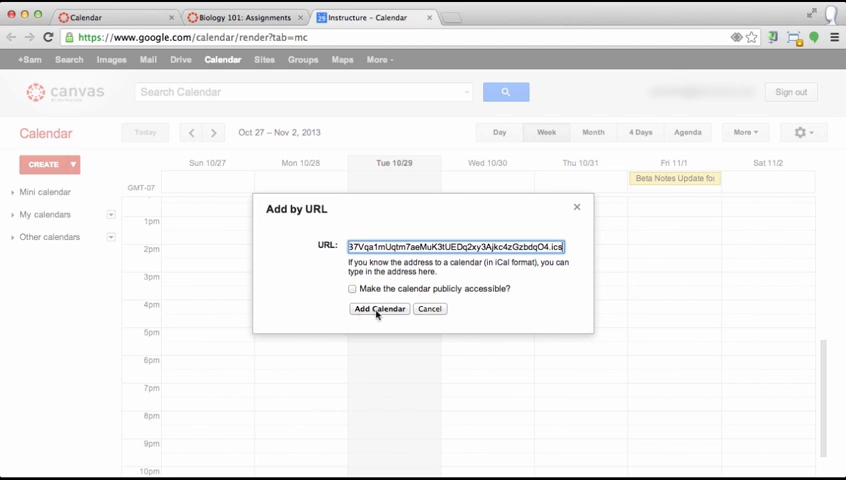
left_click(378, 308)
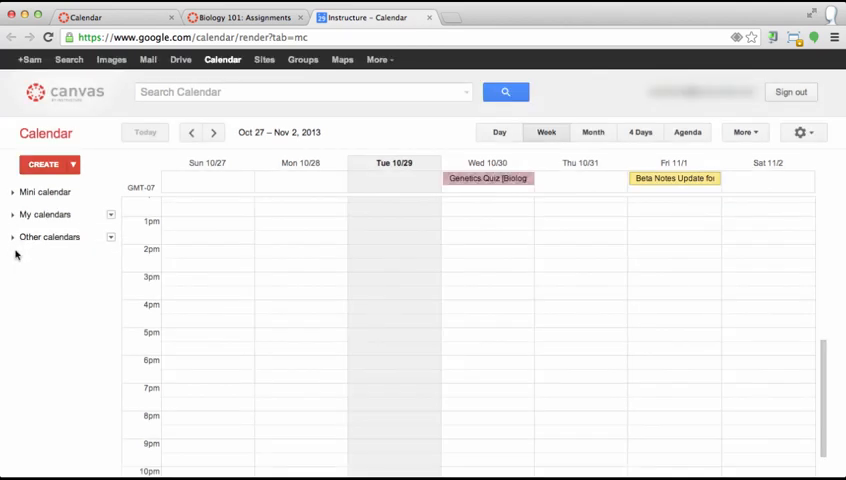